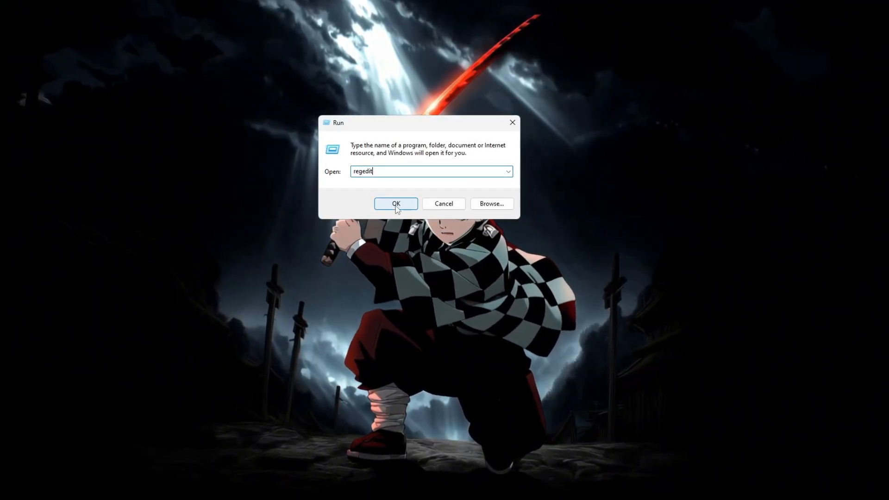
Launch regedit from the Run box and approve the User Account Control prompt.
left_click(394, 204)
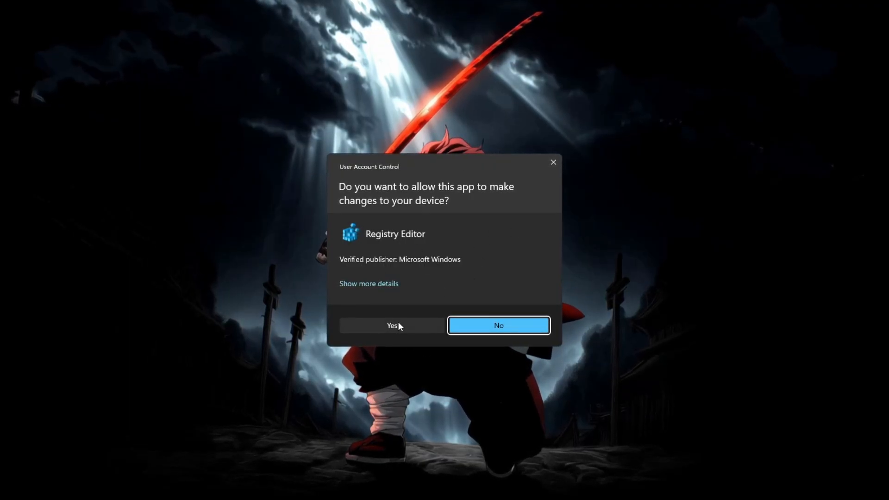
left_click(391, 325)
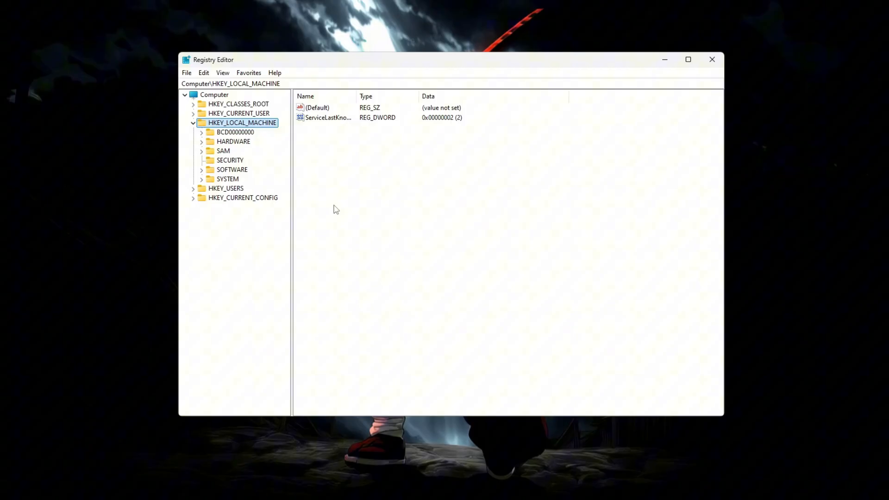
Expand HKEY_LOCAL_MACHINE > SYSTEM > ControlSet001 > Control and select the Power key.
left_click(192, 122)
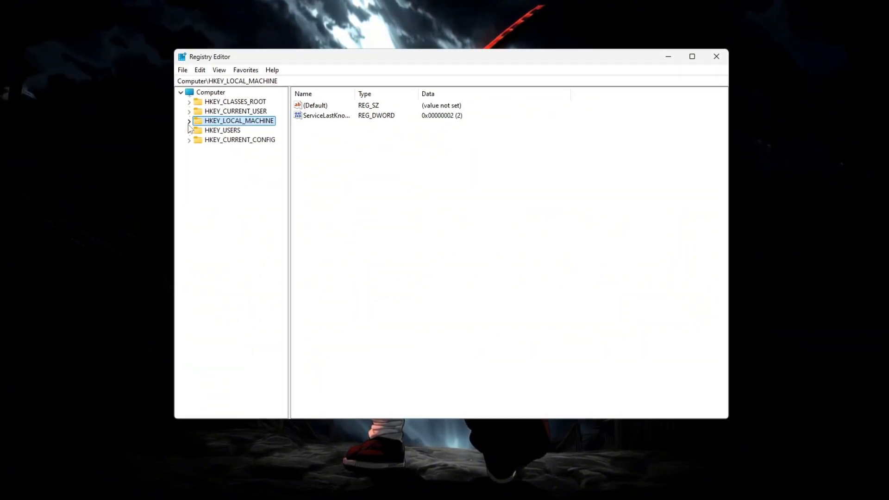
left_click(189, 121)
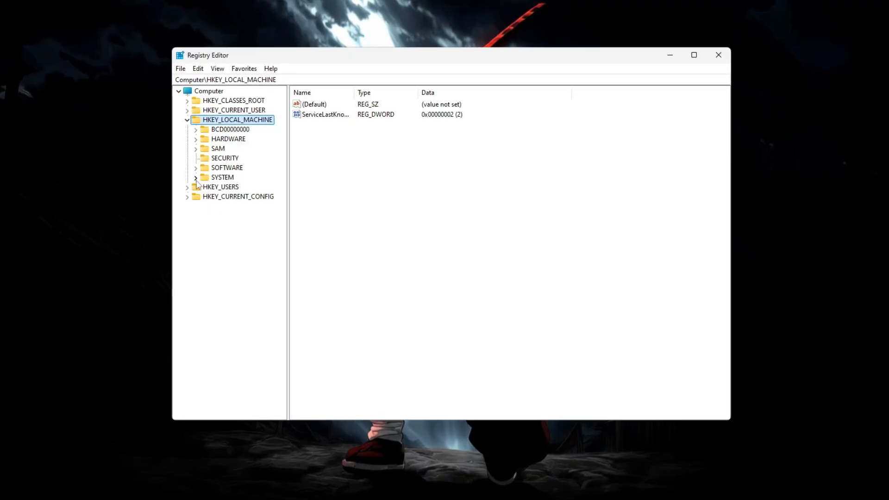
left_click(195, 177)
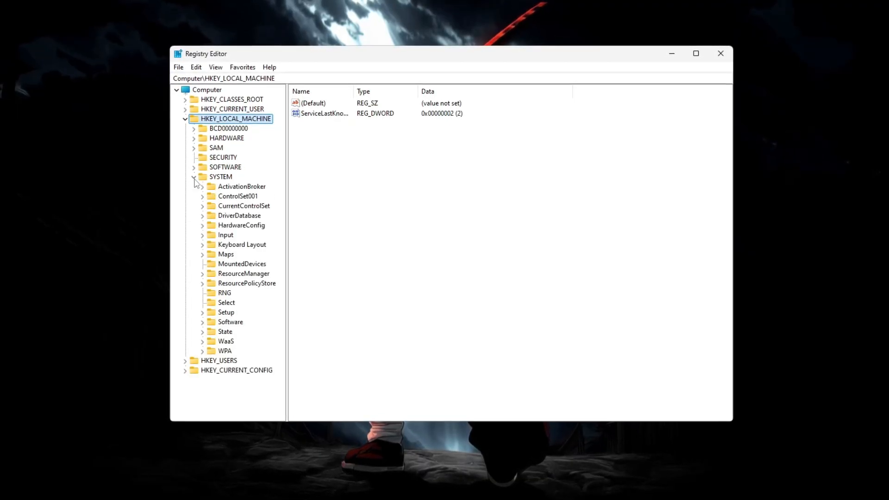
left_click(202, 196)
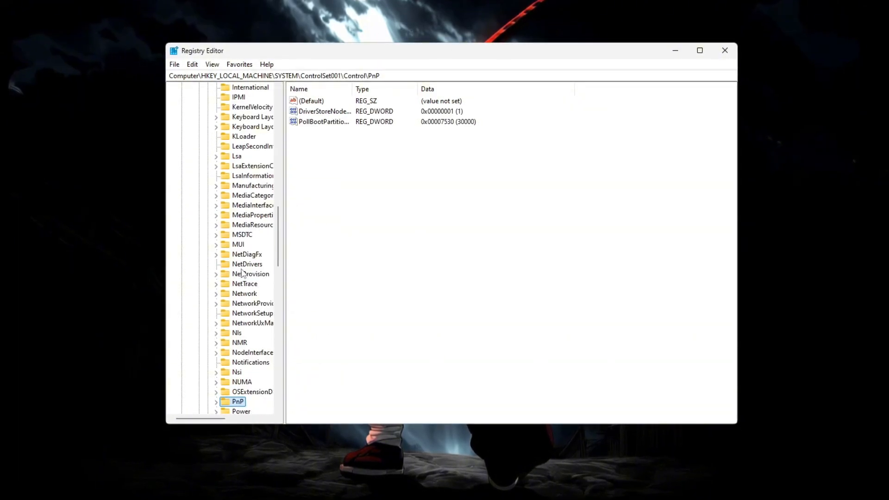
left_click(239, 402)
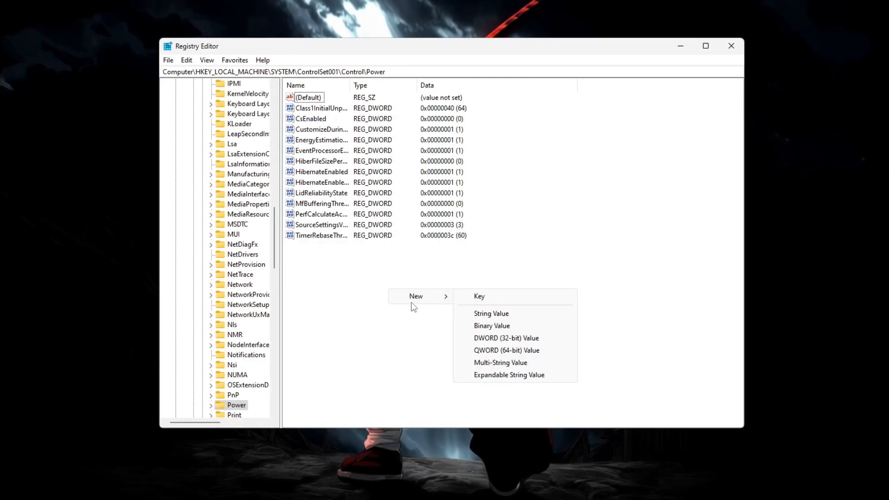
mouse_move(490, 344)
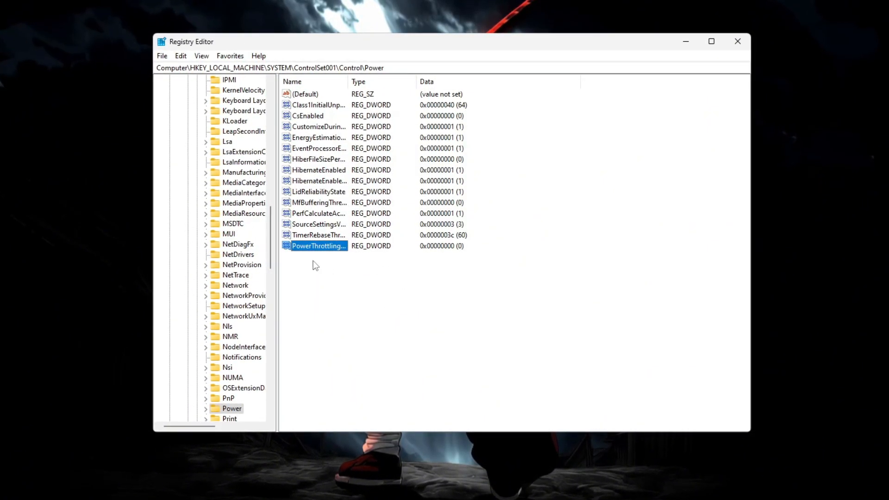
Set the PowerThrottlingOff DWORD value data to 1.
double_click(319, 245)
type("1")
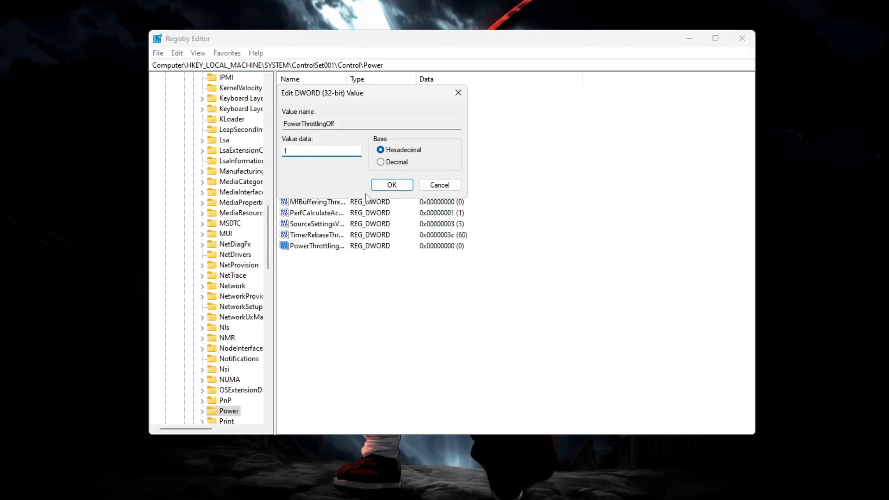
left_click(391, 185)
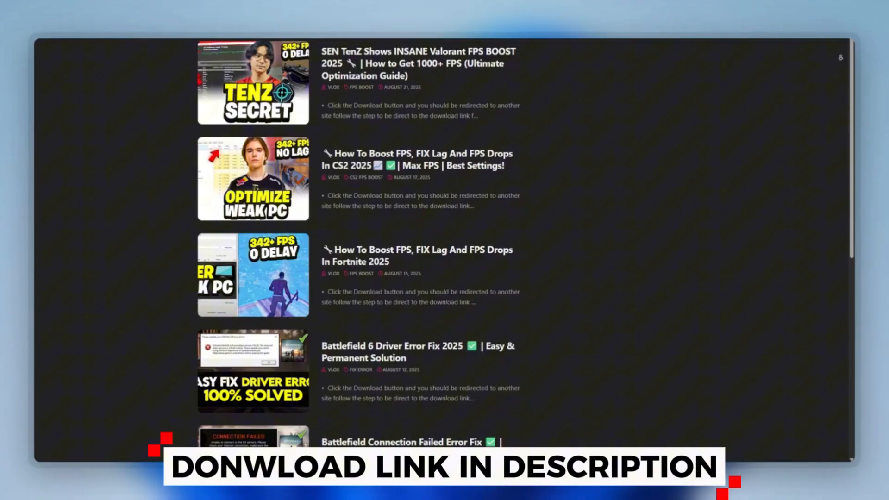
Scroll through the download site's FPS-boost post list.
scroll("down", 3)
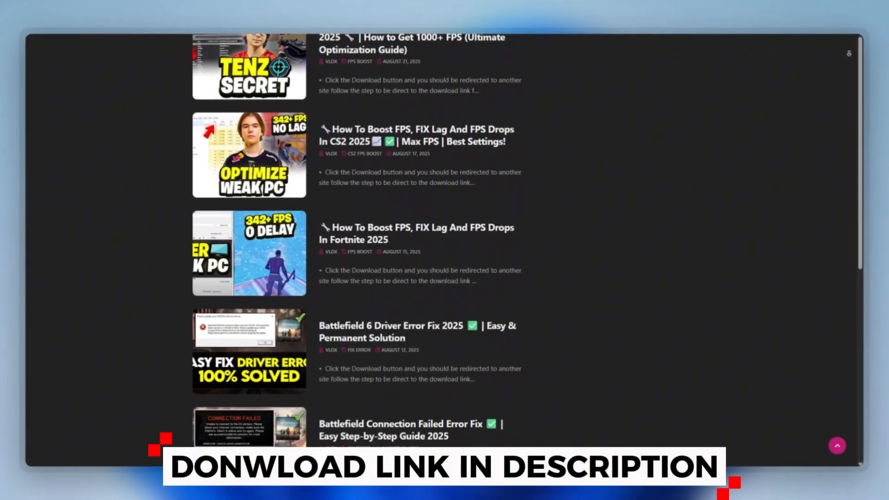
scroll("down", 3)
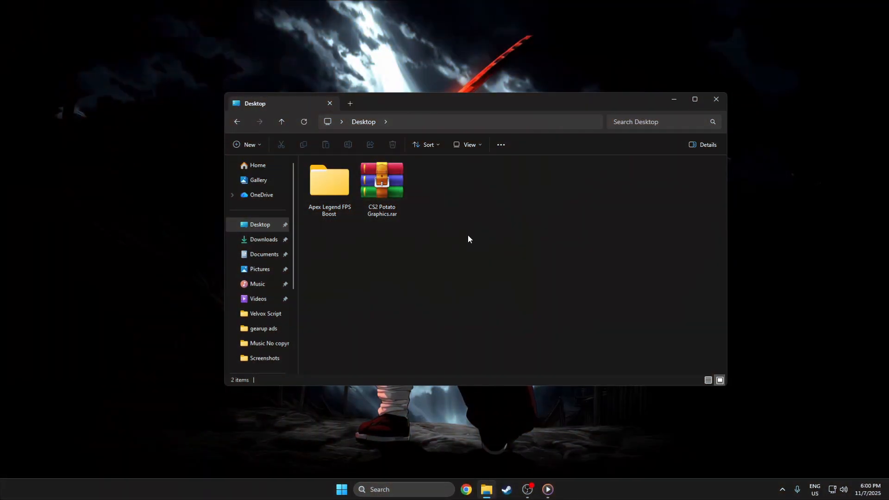
Extract CS2 Potato Graphics.rar into its own folder with WinRAR.
left_click(381, 181)
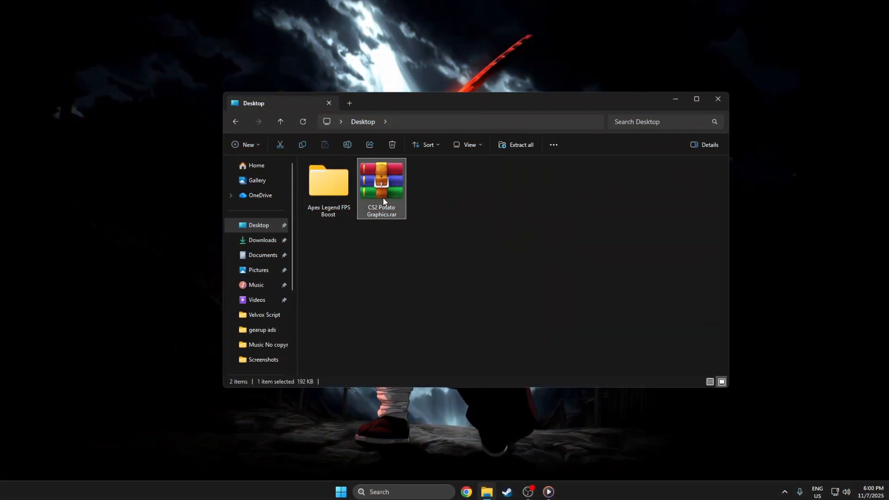
right_click(381, 181)
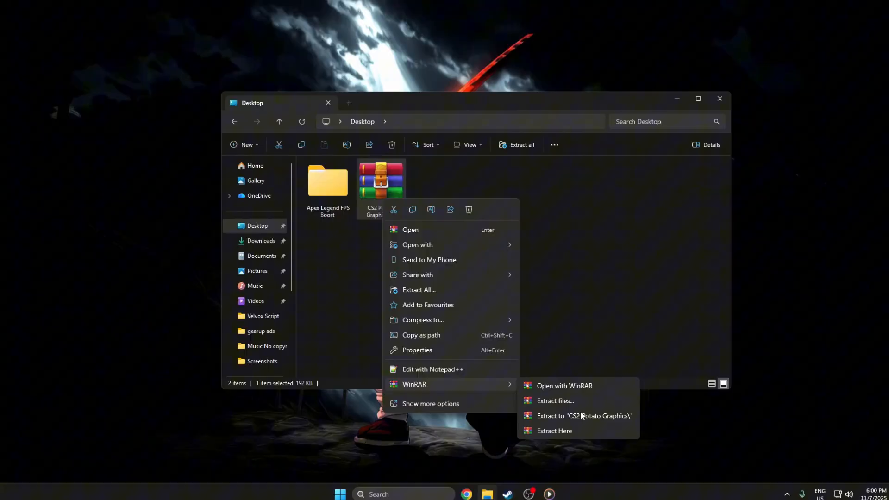
left_click(584, 416)
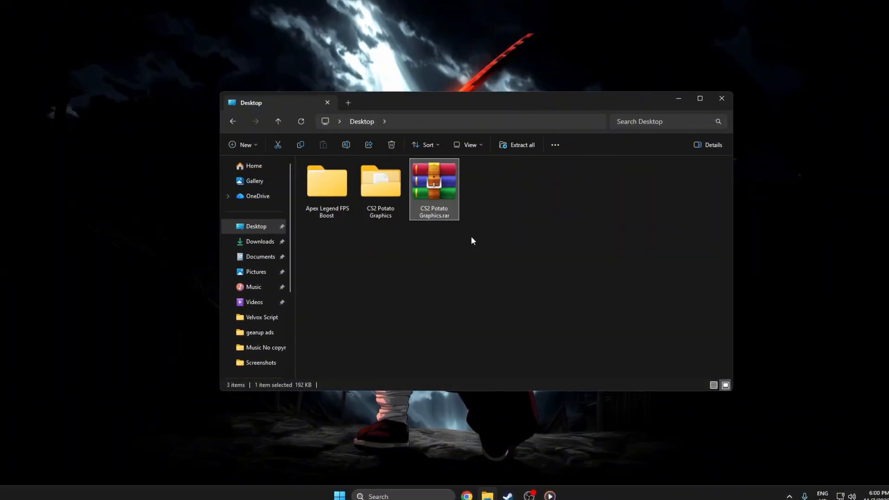
Open CS2 Potato Graphics > 1-MSI Utility and bring up run options for MSI Mode Utility 3.0.exe.
double_click(380, 180)
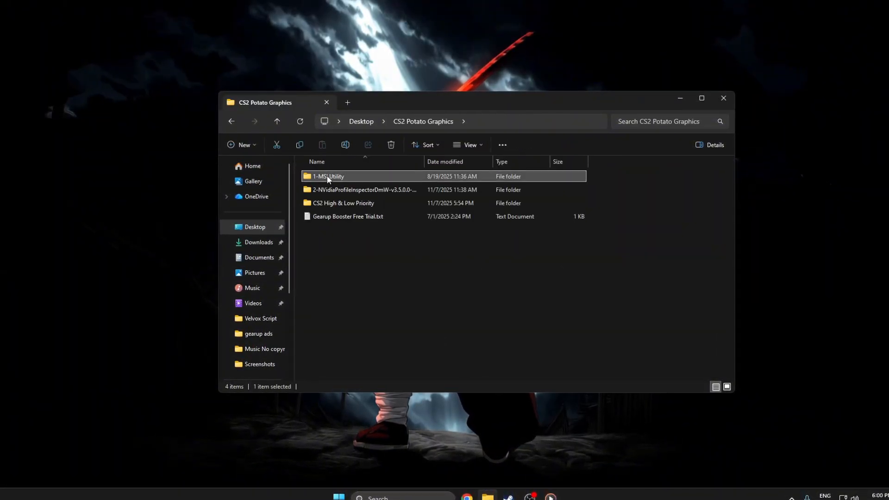
double_click(328, 176)
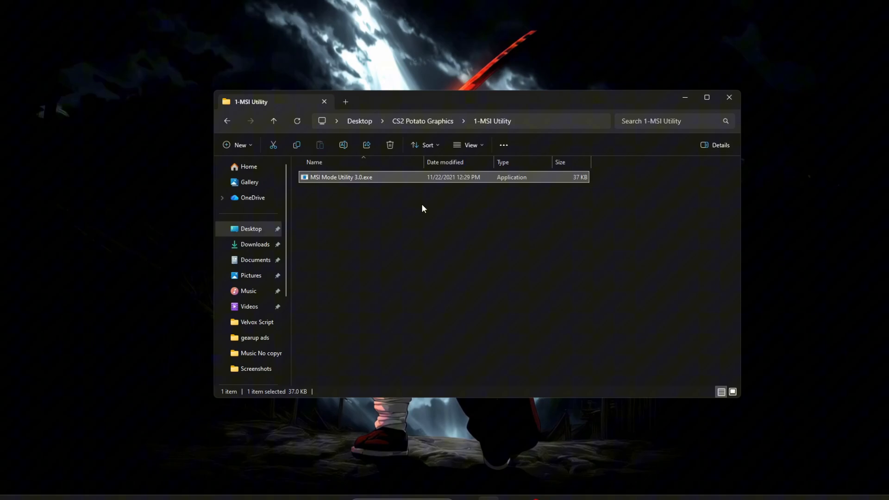
left_click(400, 227)
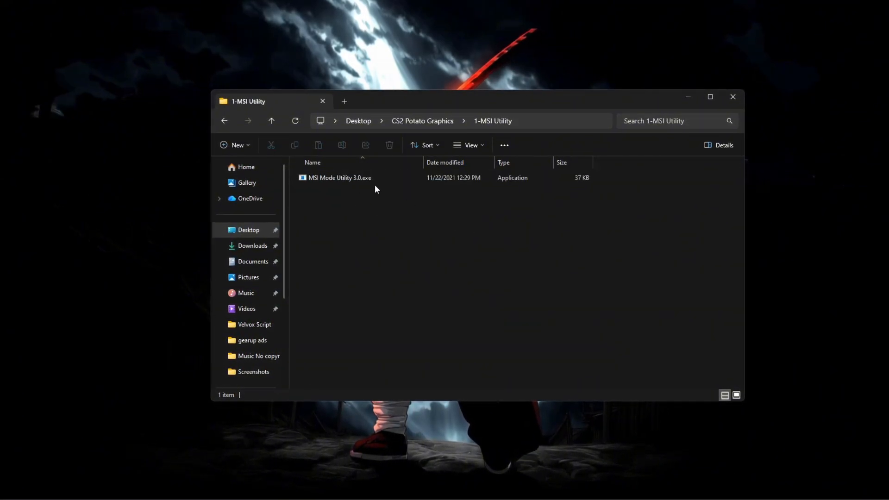
right_click(339, 177)
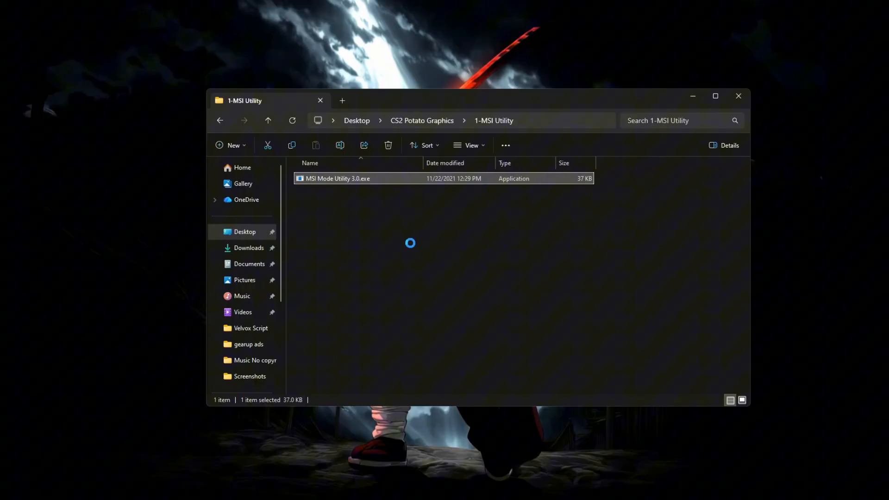
Launch MSI Mode Utility, enable MSI for the RTX 4060, and set its interrupt priority High.
double_click(338, 179)
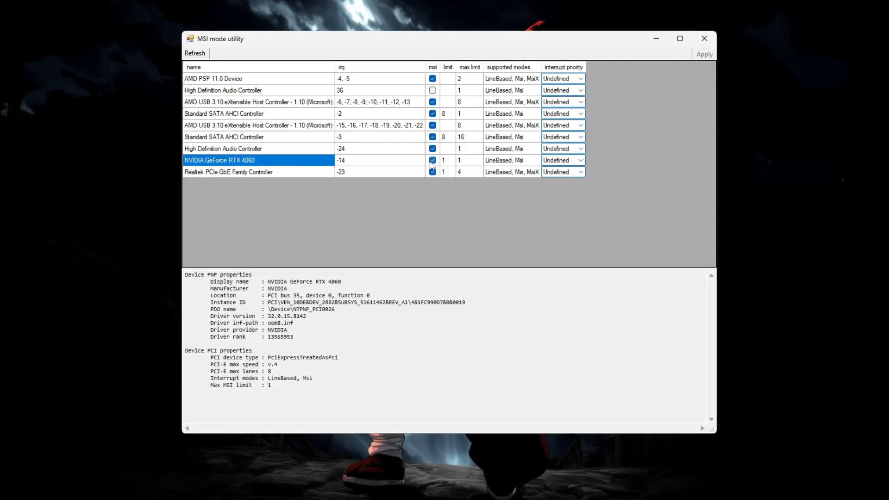
left_click(432, 160)
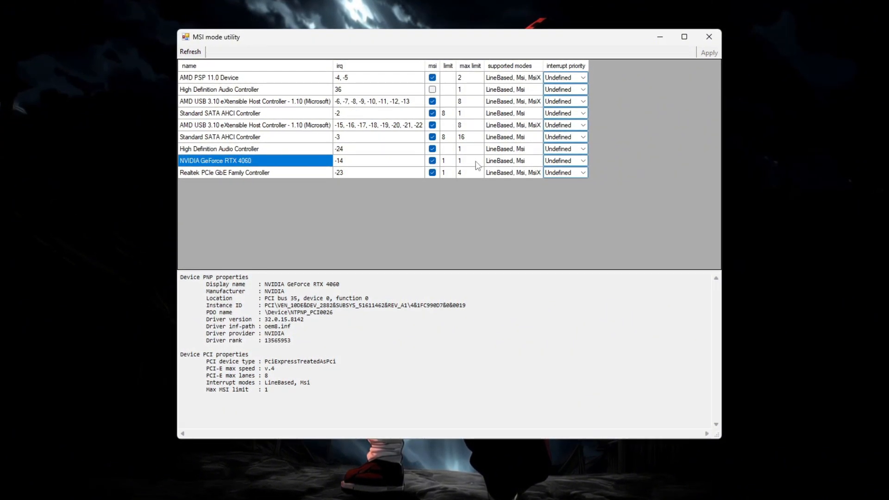
left_click(583, 160)
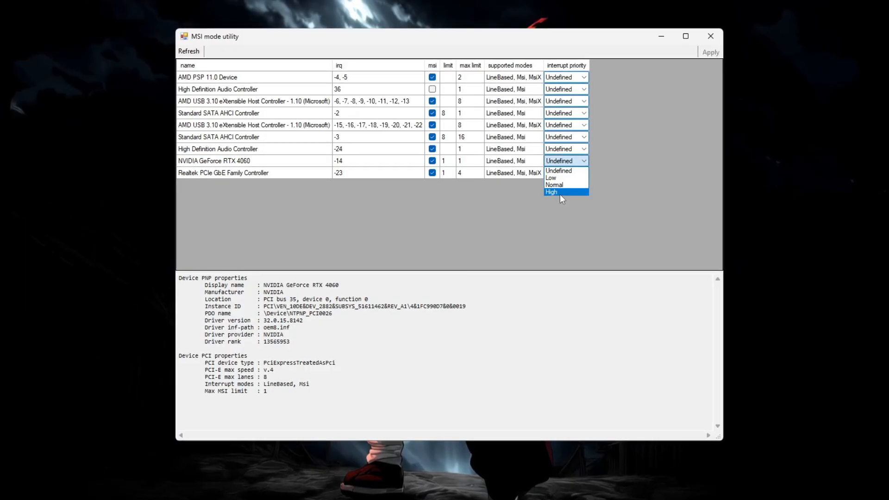
left_click(551, 191)
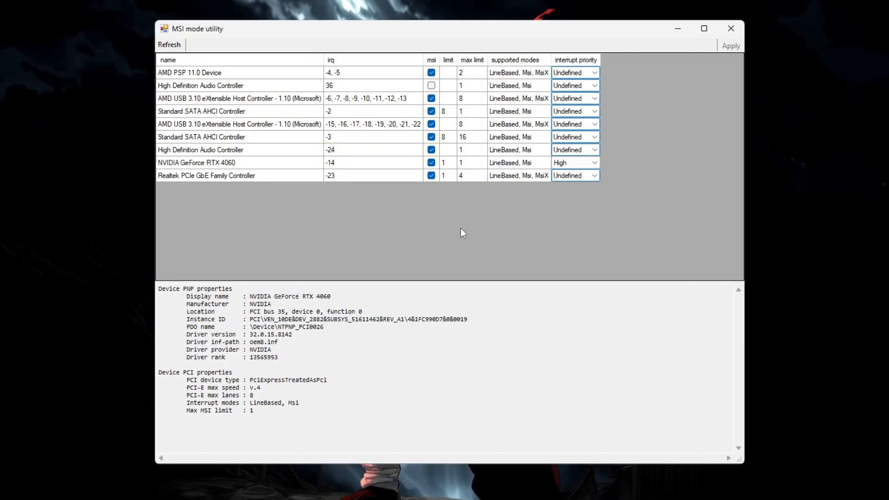
mouse_move(426, 245)
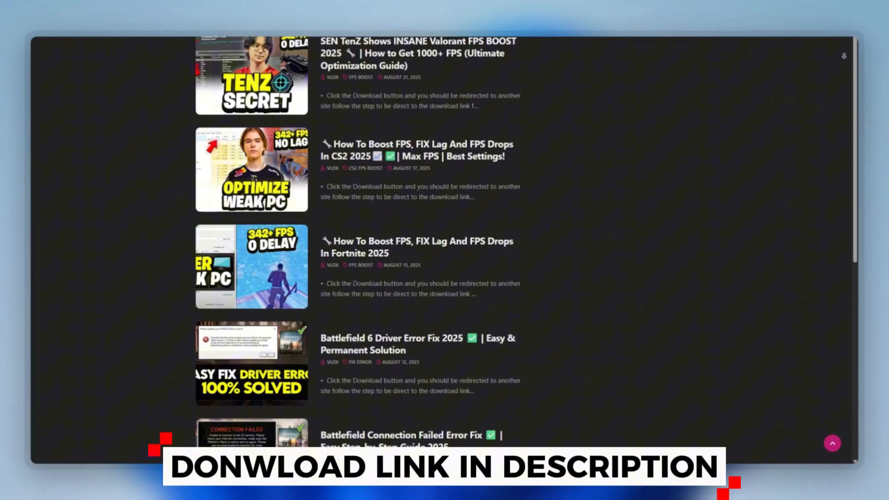
scroll("down", 3)
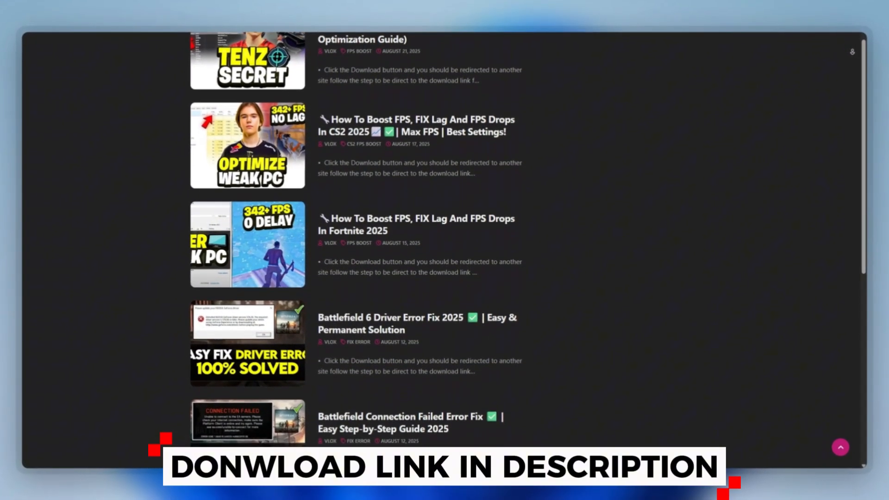
scroll("down", 3)
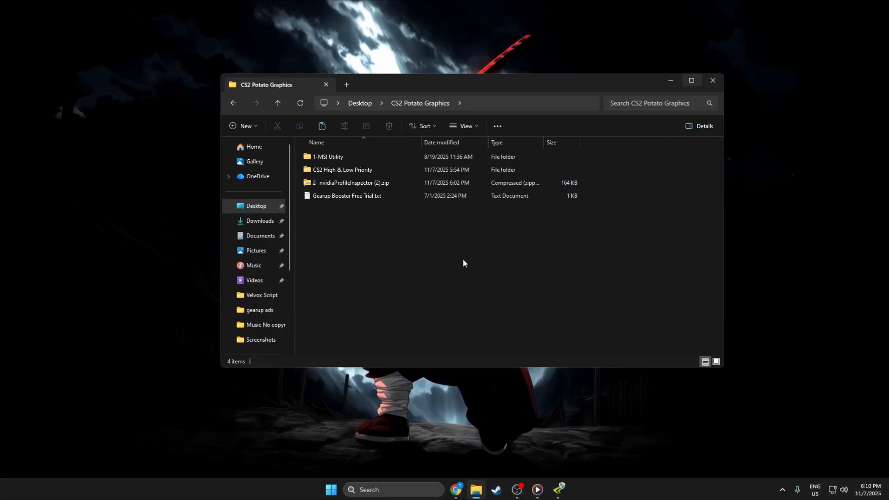
Open 2- nvidiaProfileInspector (2).zip to launch NVIDIA Profile Inspector.
left_click(350, 182)
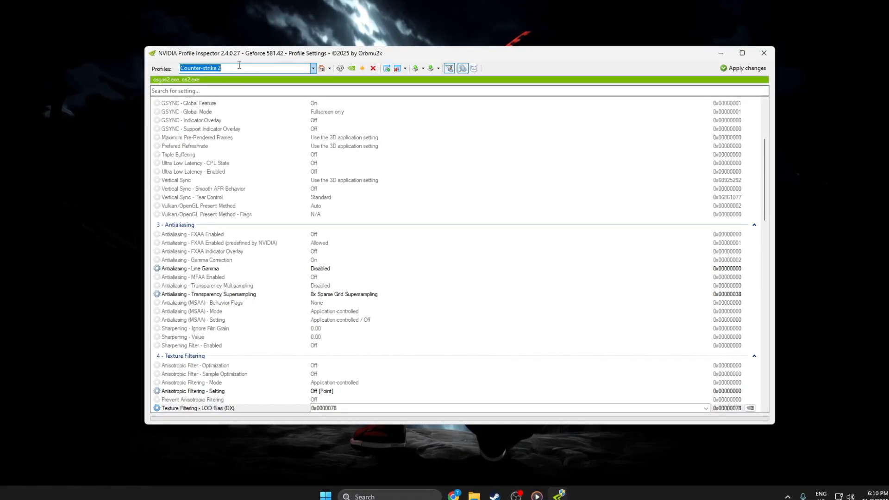
Set Counter-strike 2's Transparency Supersampling to 8x Sparse Grid.
scroll("down", 3)
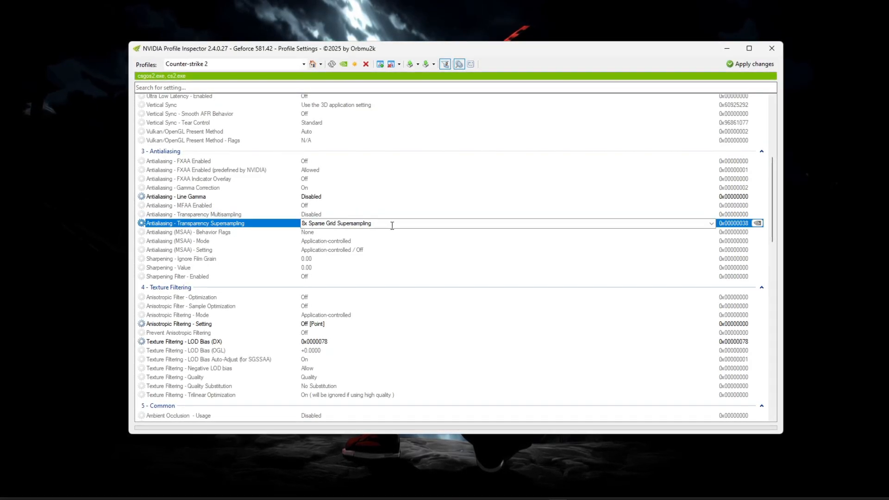
left_click(709, 222)
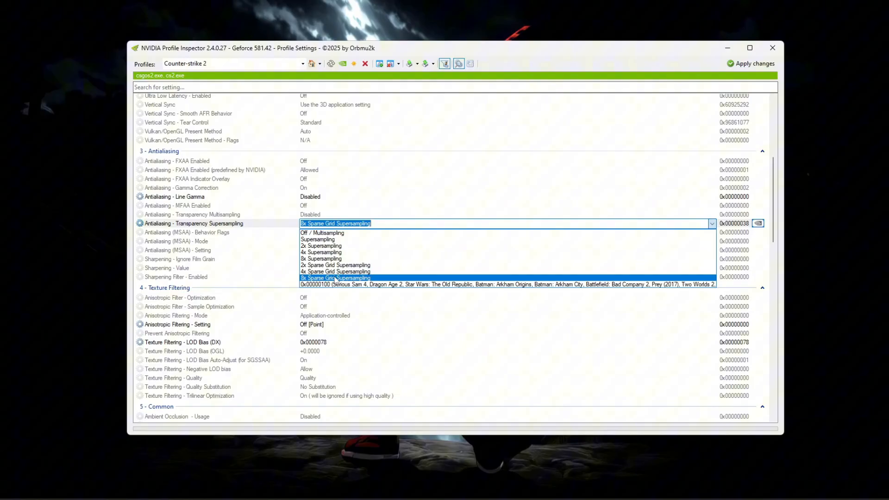
left_click(336, 277)
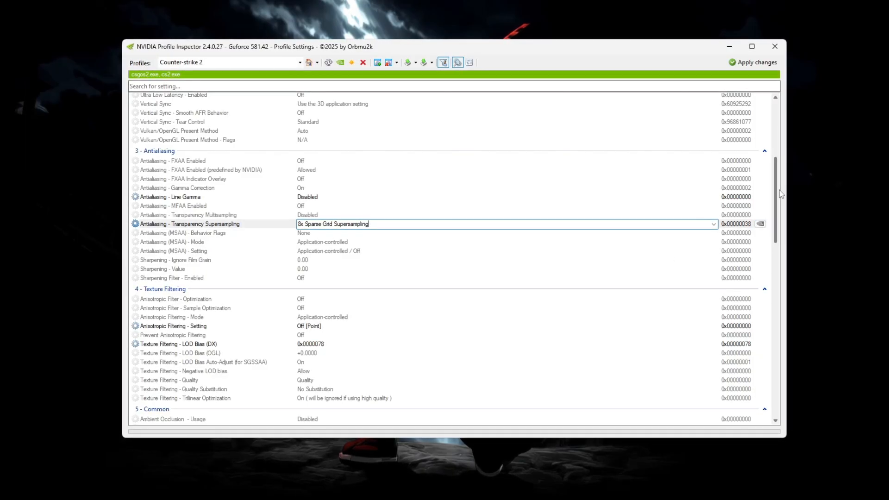
scroll("down", 3)
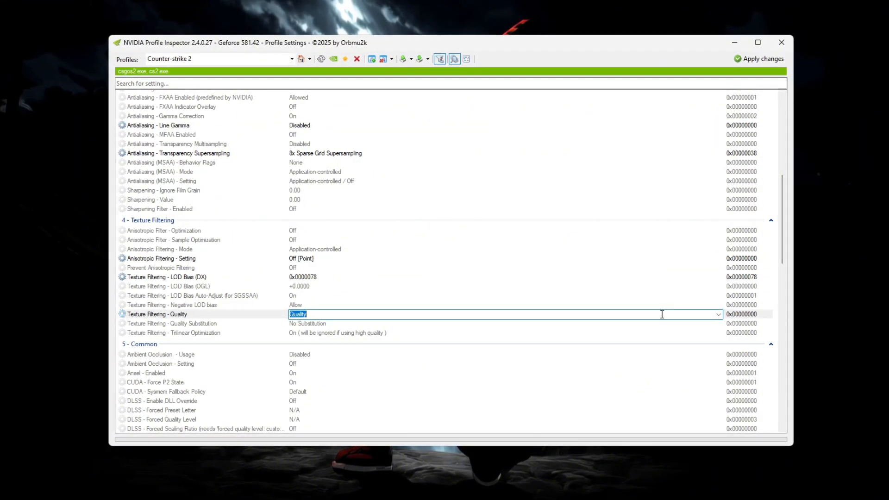
Keep Texture Filtering Quality at Quality and set LOD Bias (DX) to 0x00000078.
left_click(717, 315)
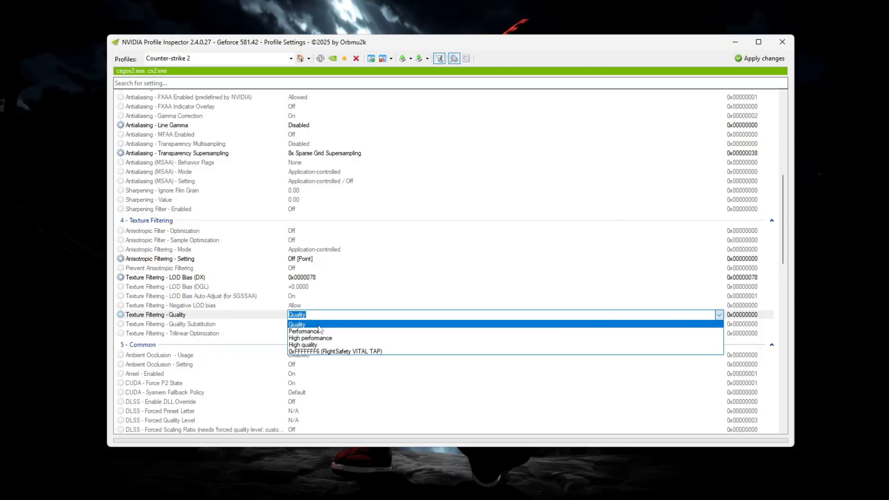
left_click(296, 324)
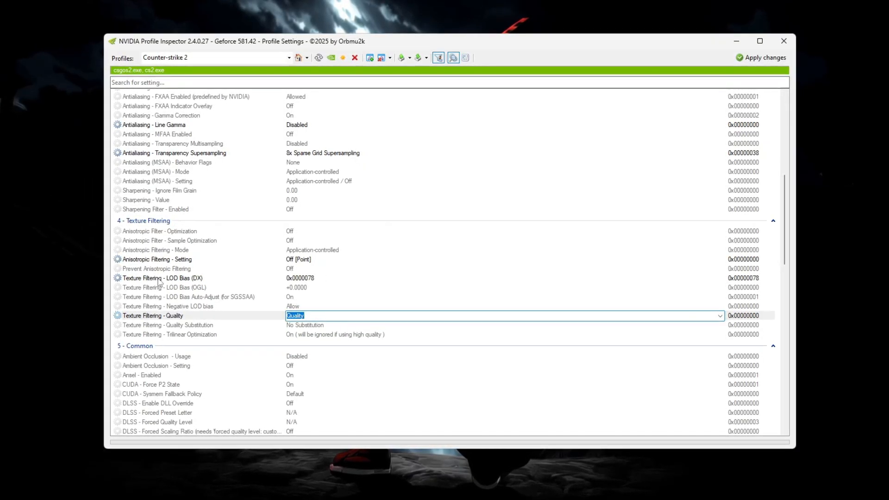
left_click(161, 277)
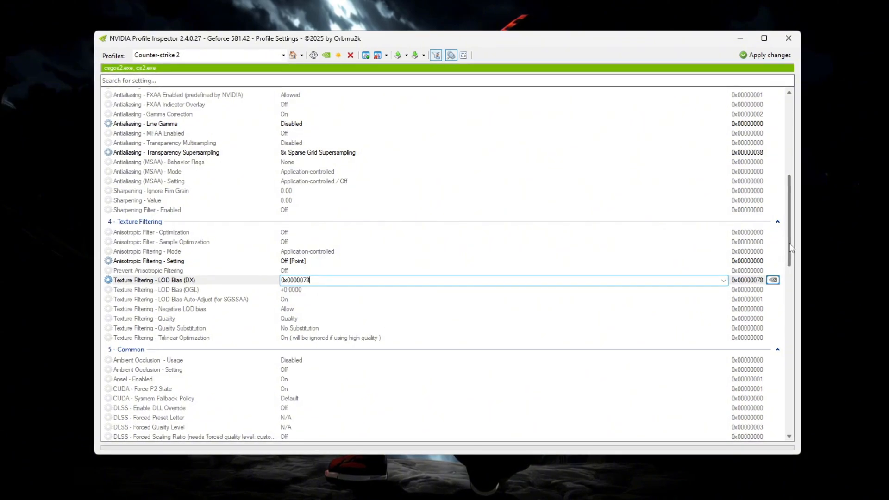
Keep Ambient Occlusion Disabled and set Power Management Mode to Prefer maximum performance.
scroll("down", 3)
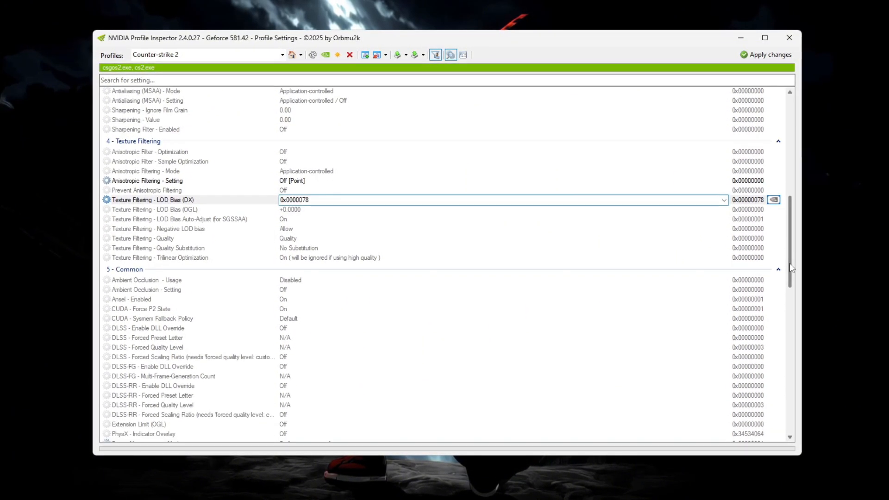
scroll("down", 3)
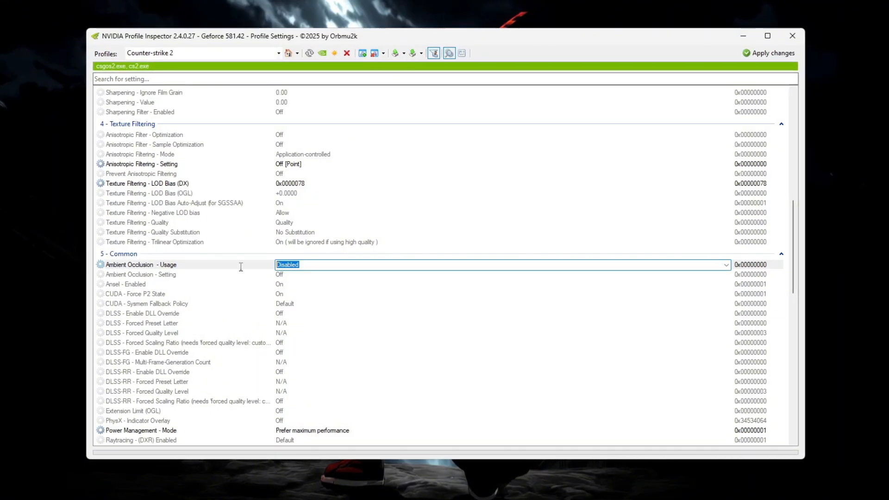
scroll("down", 3)
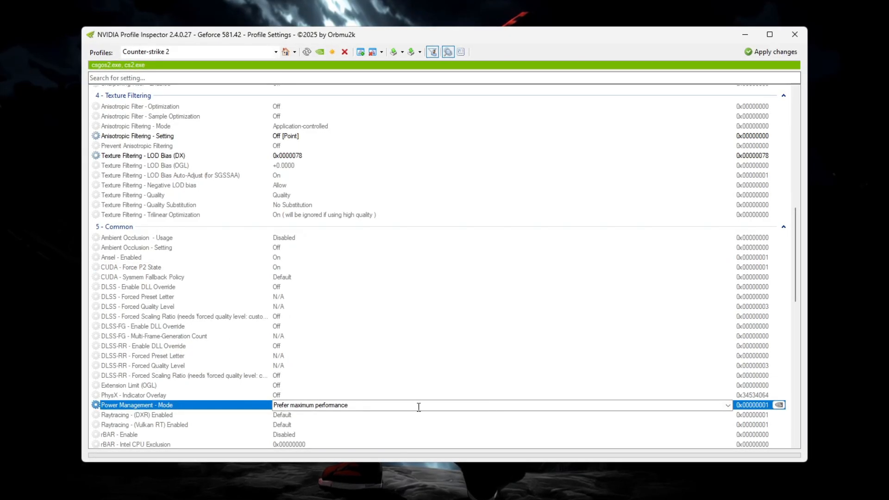
left_click(727, 404)
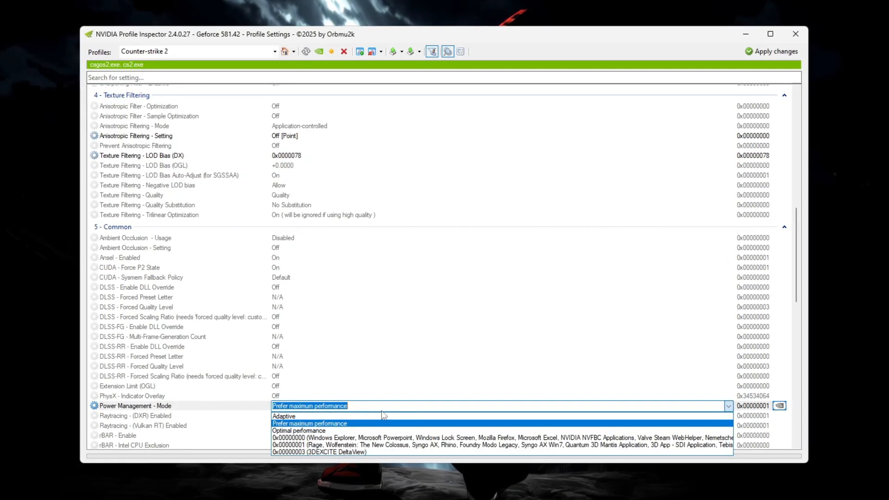
left_click(309, 423)
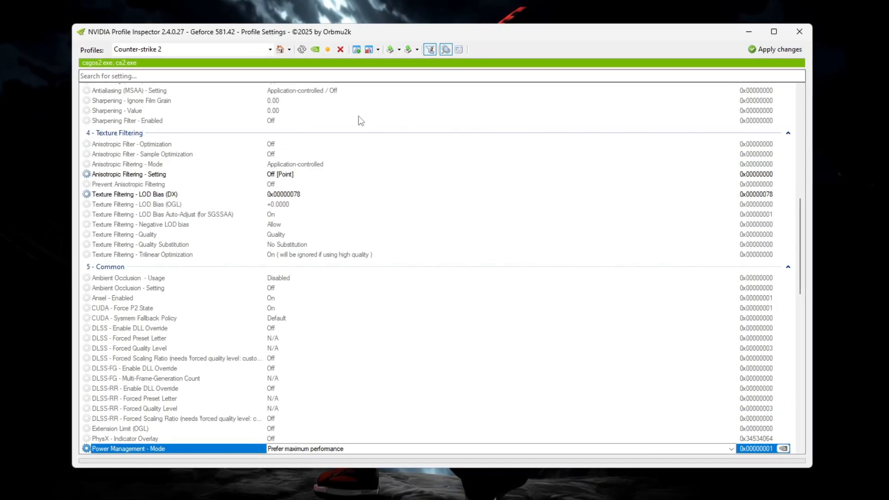
scroll("down", 3)
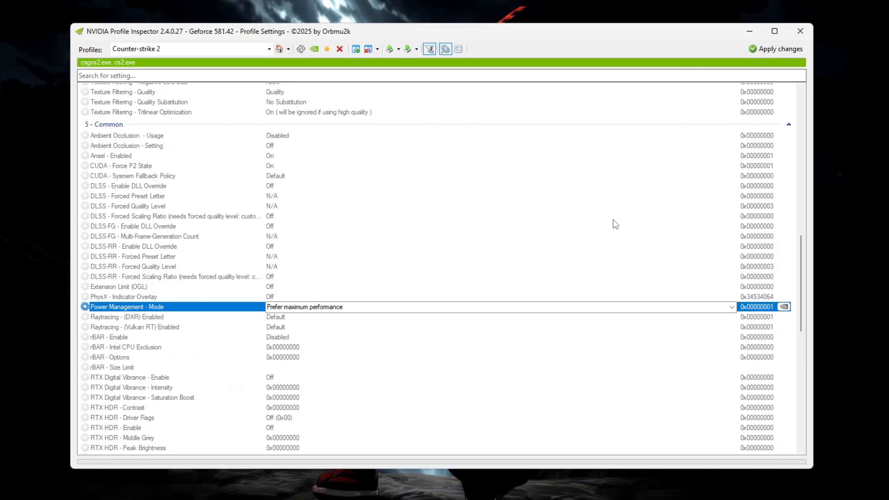
scroll("down", 3)
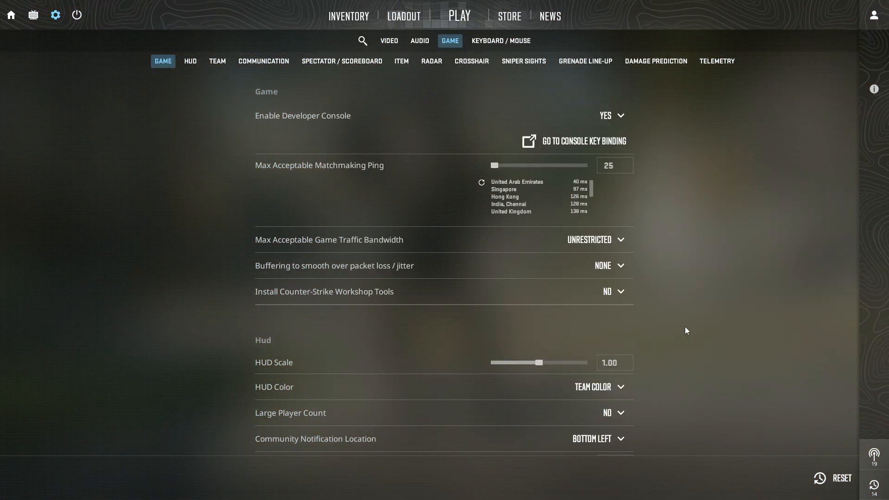
mouse_move(758, 270)
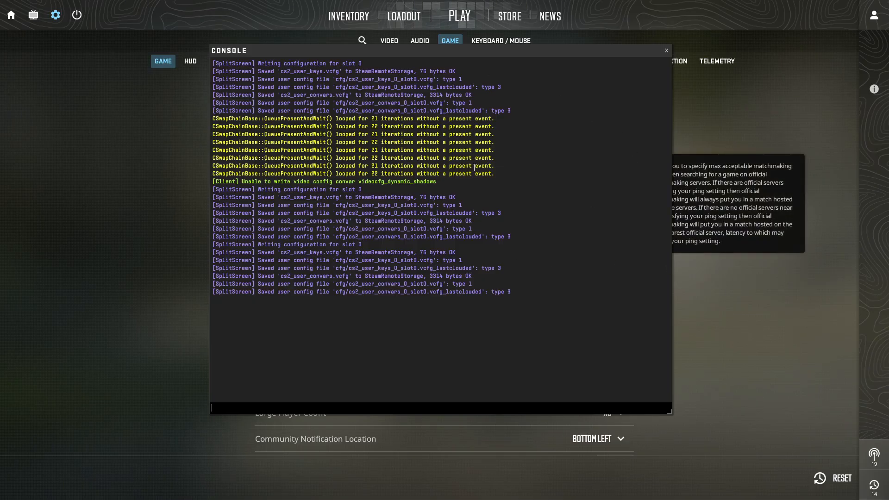
Run 'r_drawparticles 0; r_drawskybox 0; mat_fullbright 1;' in the console, then close it.
left_click(666, 51)
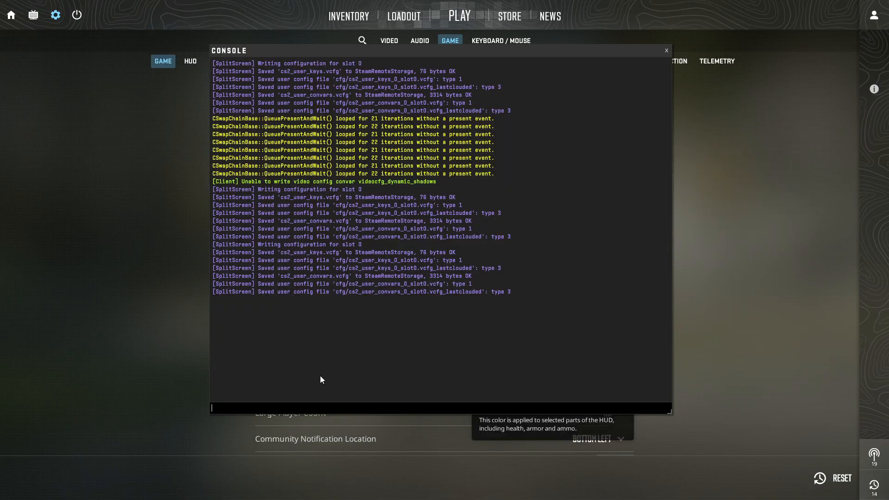
type("r_drawparticles 0; r_drawskybox 0; mat_fullbright 1;")
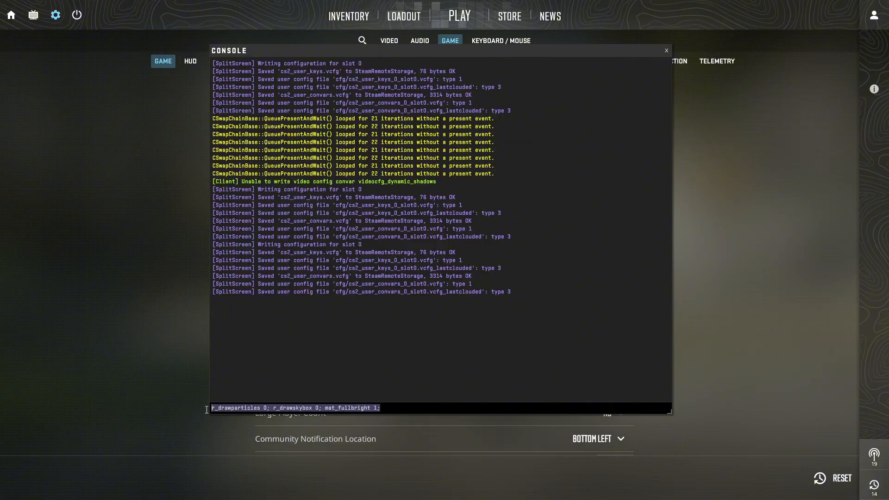
key("enter")
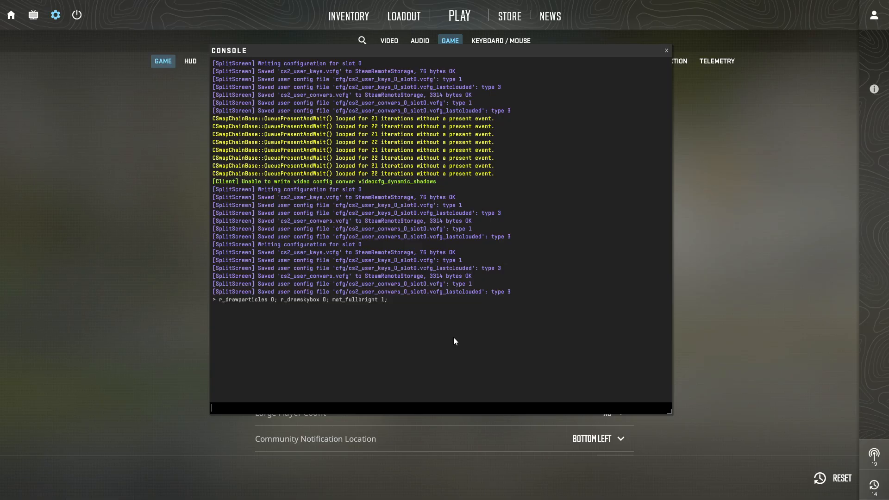
mouse_move(555, 323)
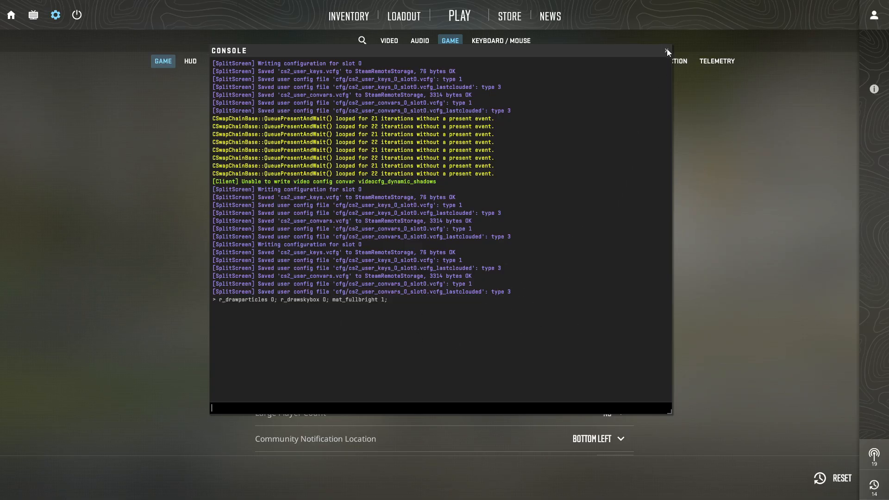
left_click(667, 51)
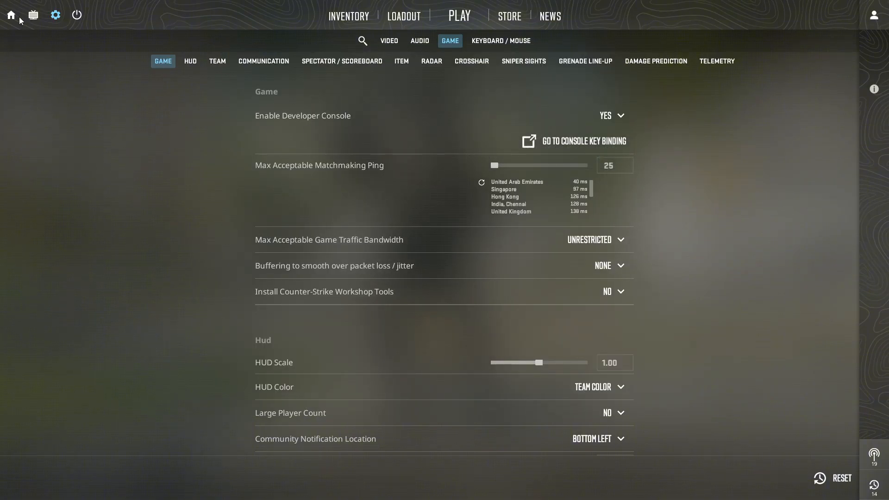
Return CS2 to its main menu, then show the Desktop folder in File Explorer.
left_click(11, 15)
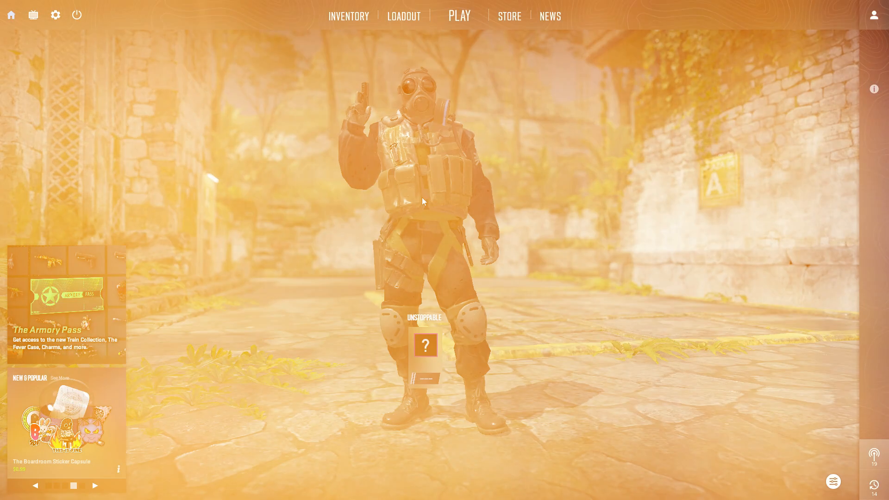
left_click(460, 15)
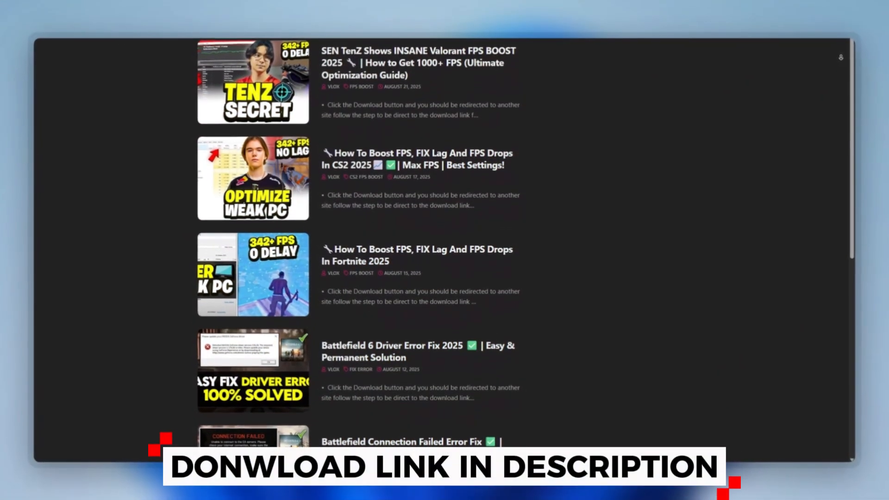
scroll("down", 3)
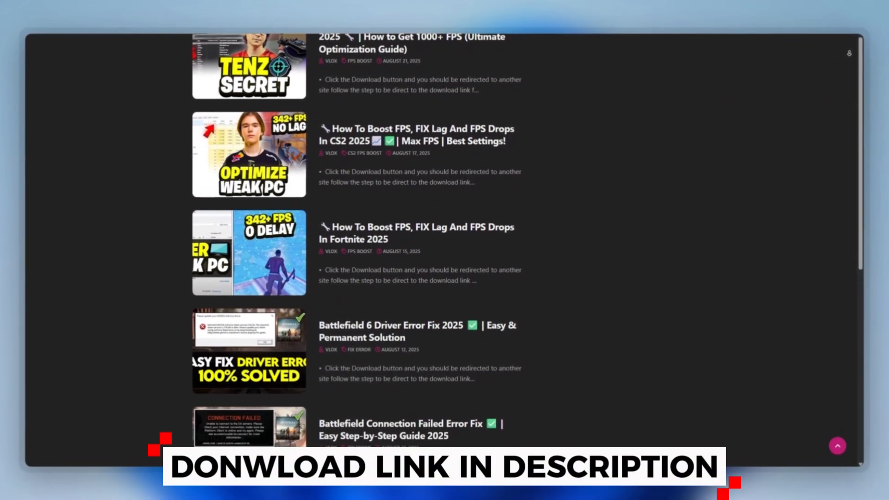
scroll("down", 3)
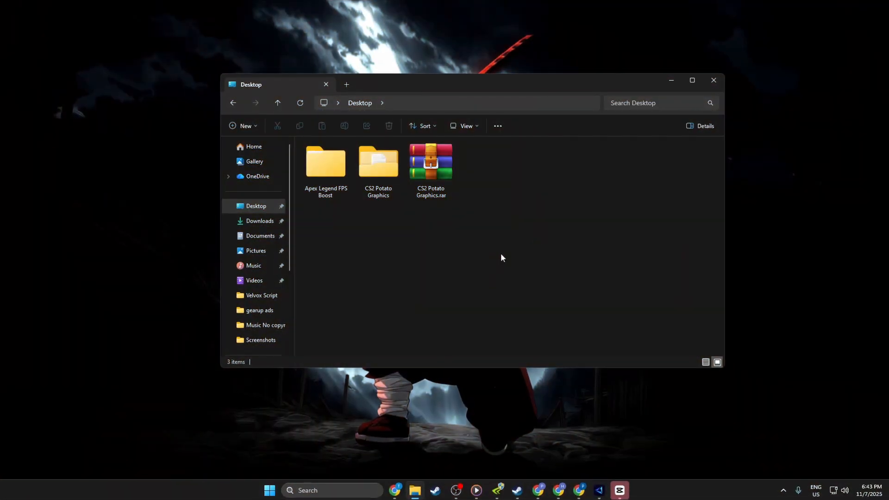
Open the CS2 Potato Graphics > CS2 High & Low Priority folder.
double_click(378, 162)
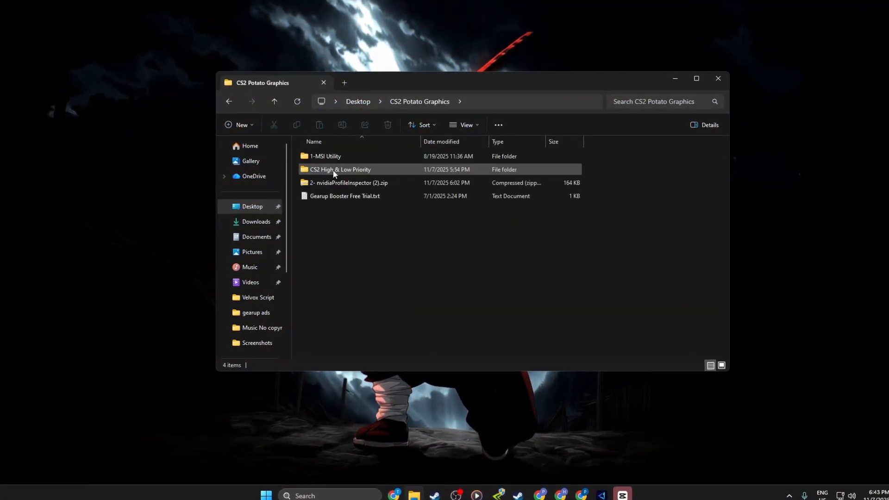
double_click(340, 169)
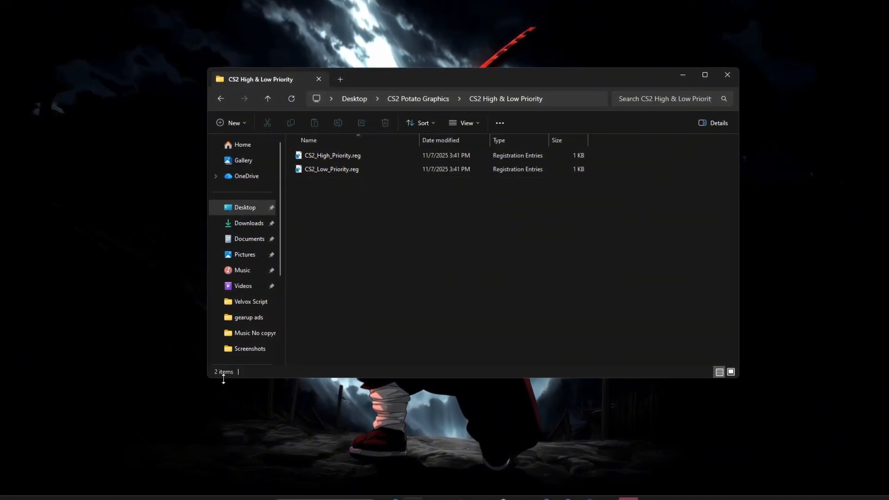
key("Win+r")
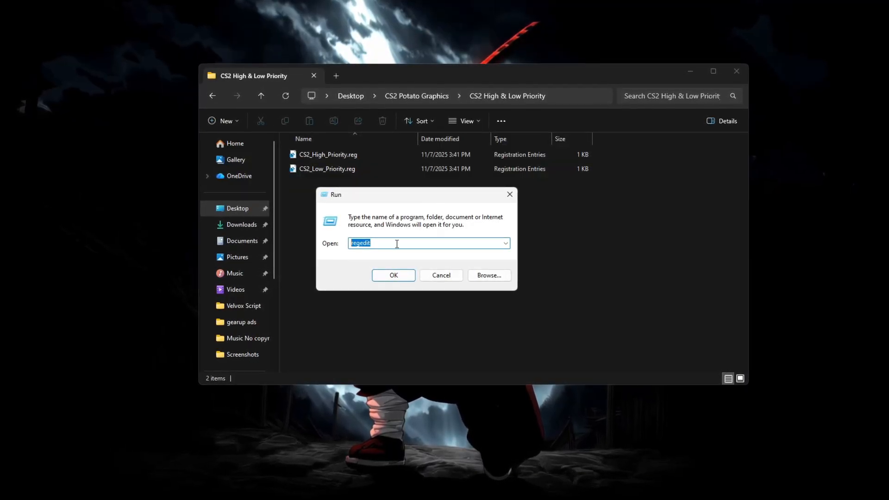
left_click(393, 275)
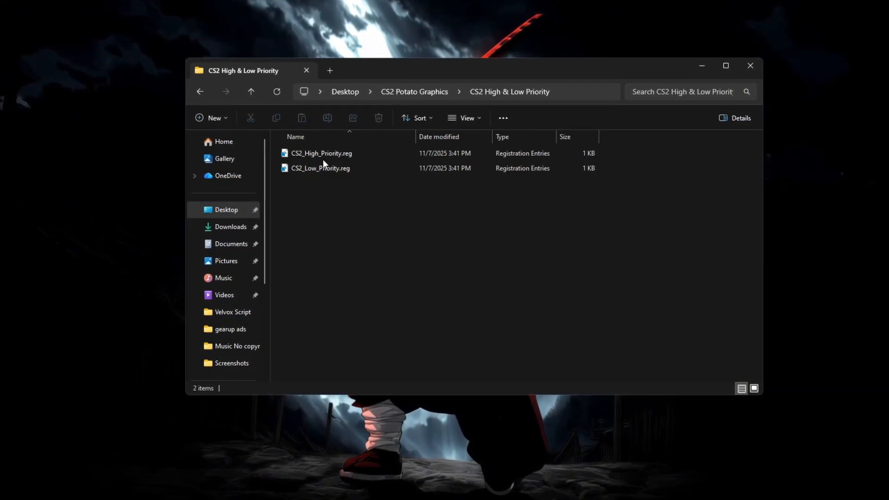
Merge CS2_High_Priority.reg and approve adding its entries to the registry.
right_click(320, 153)
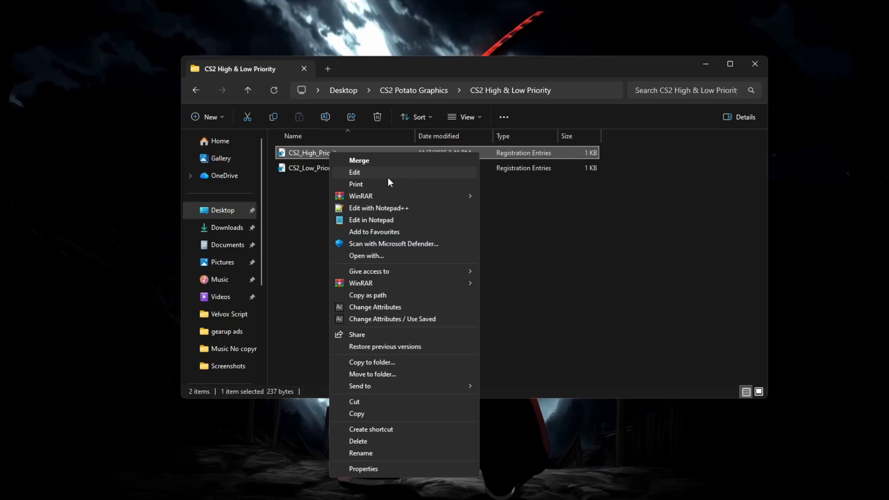
left_click(359, 161)
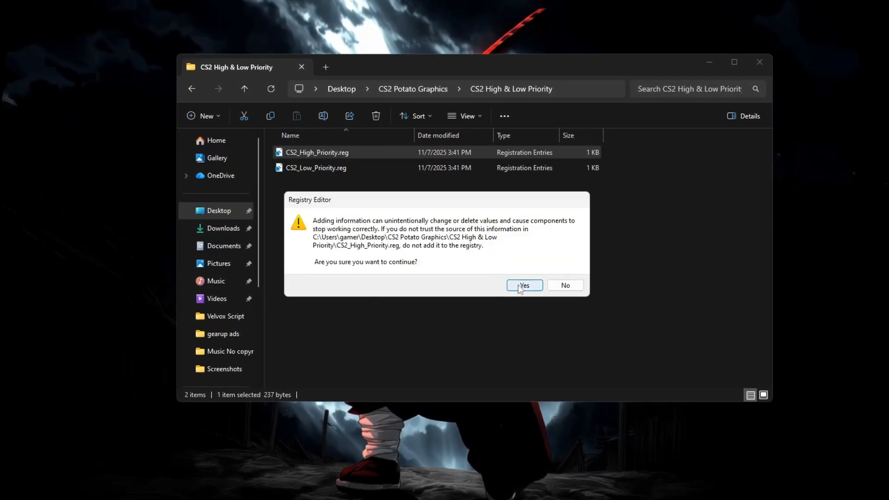
left_click(523, 285)
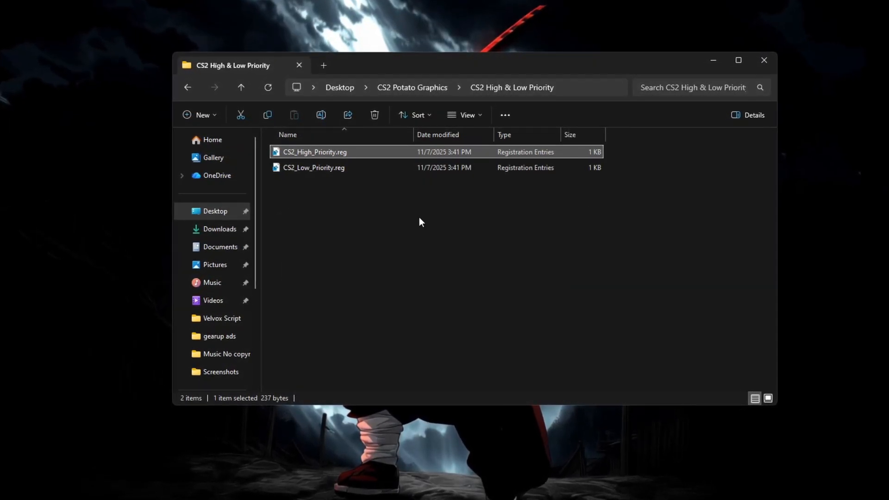